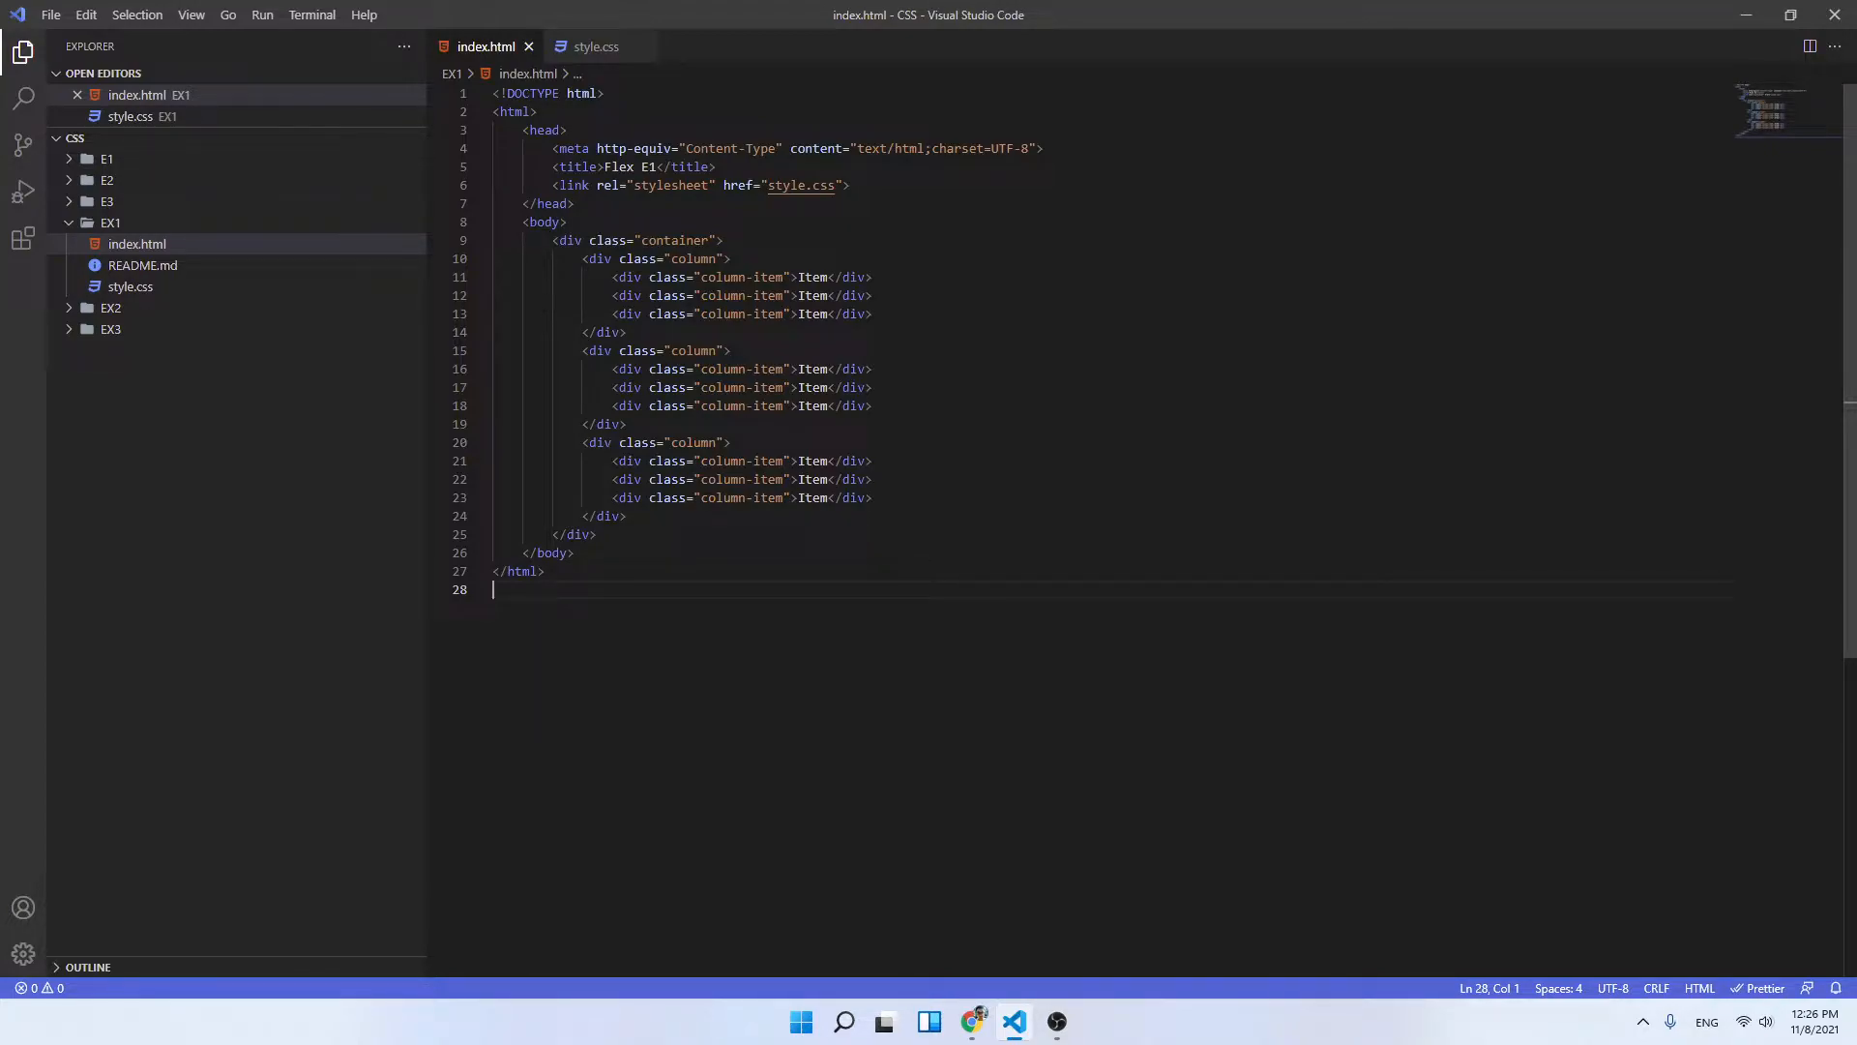
# Step: Highlight the container div markup in index.html and view the rendered page in Chrome
pyautogui.moveTo(551, 240); pyautogui.dragTo(797, 404)
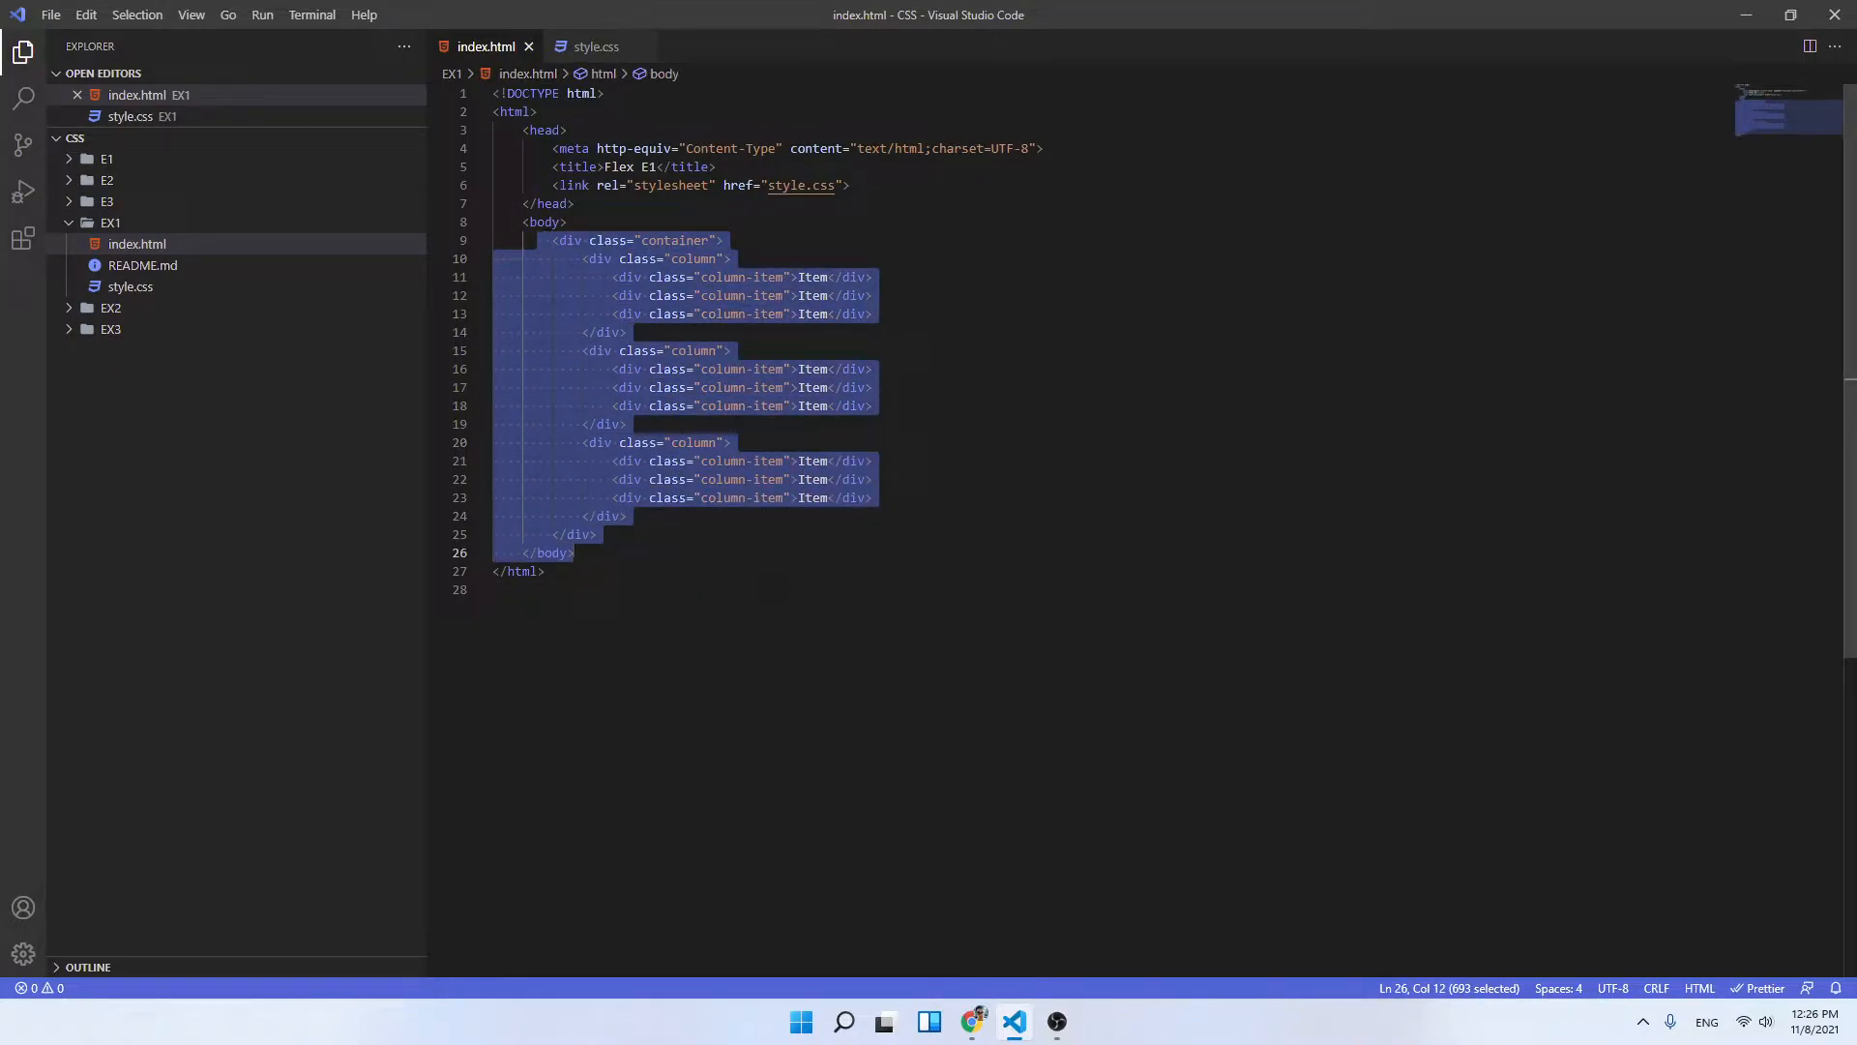
pyautogui.click(971, 1021)
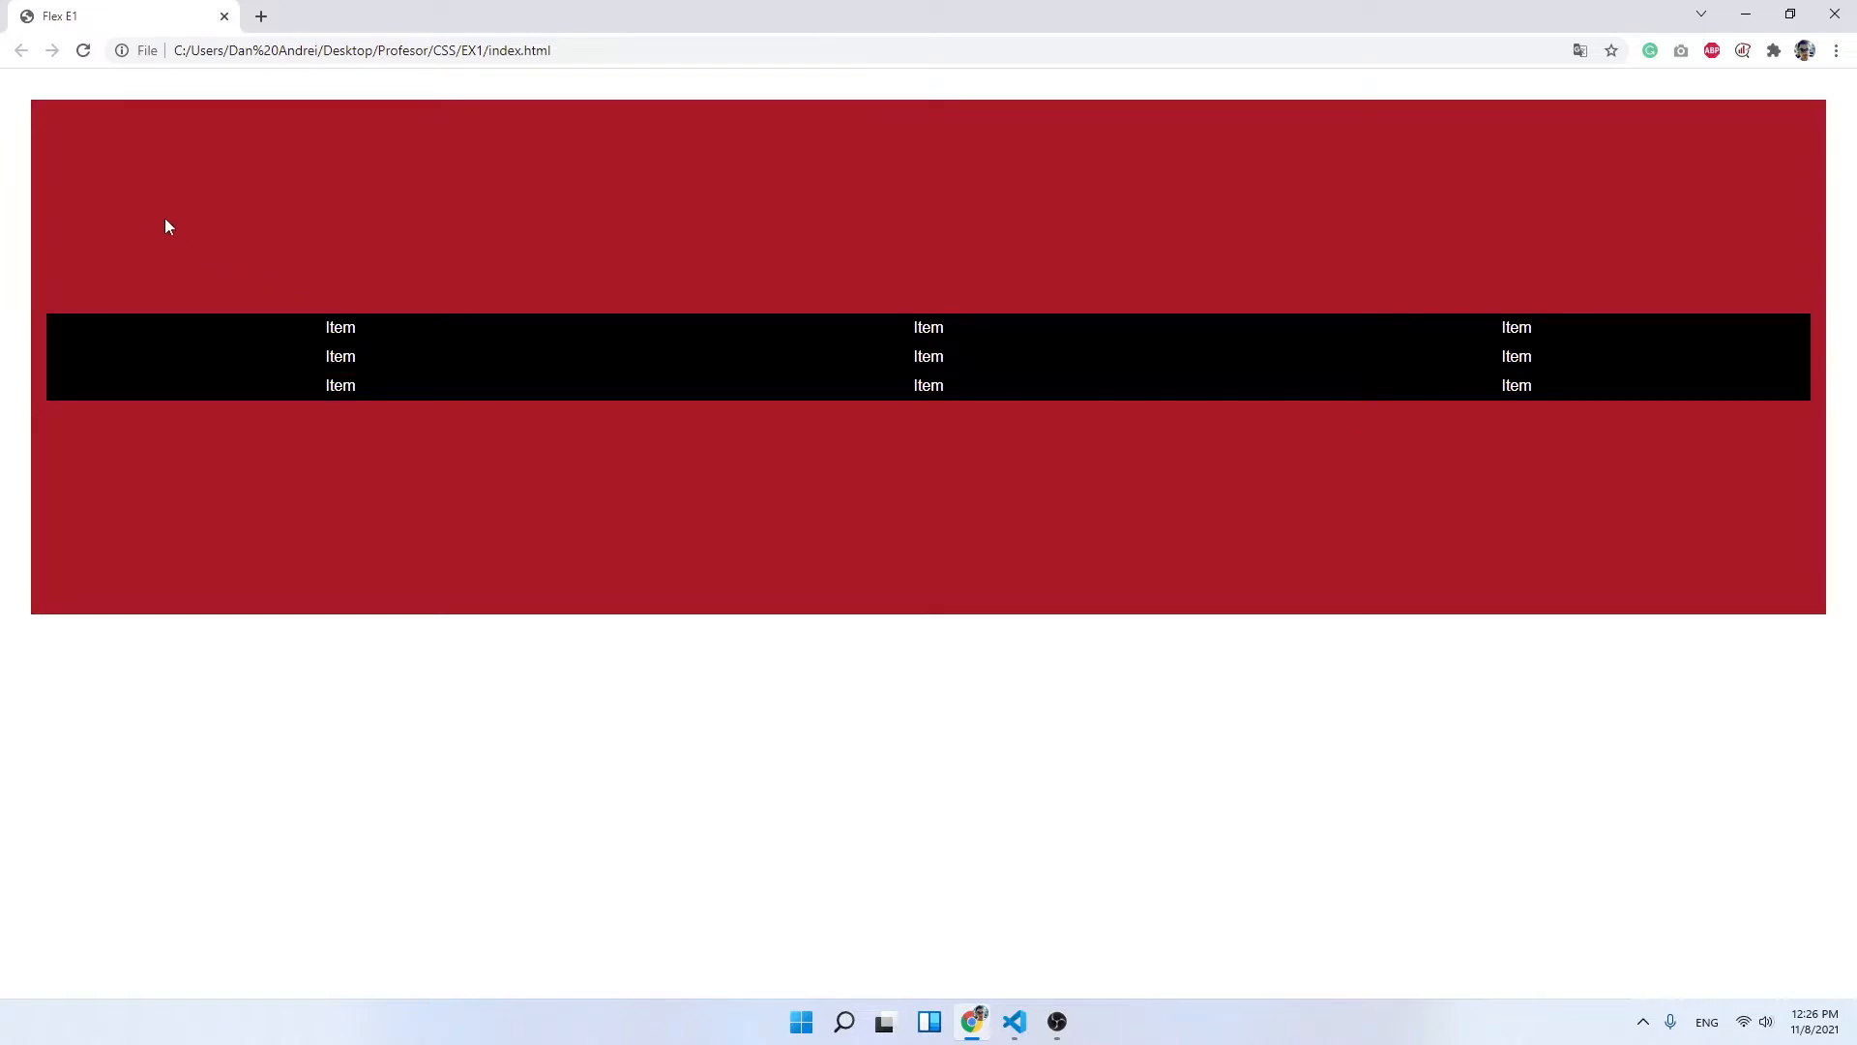
pyautogui.moveTo(915, 652)
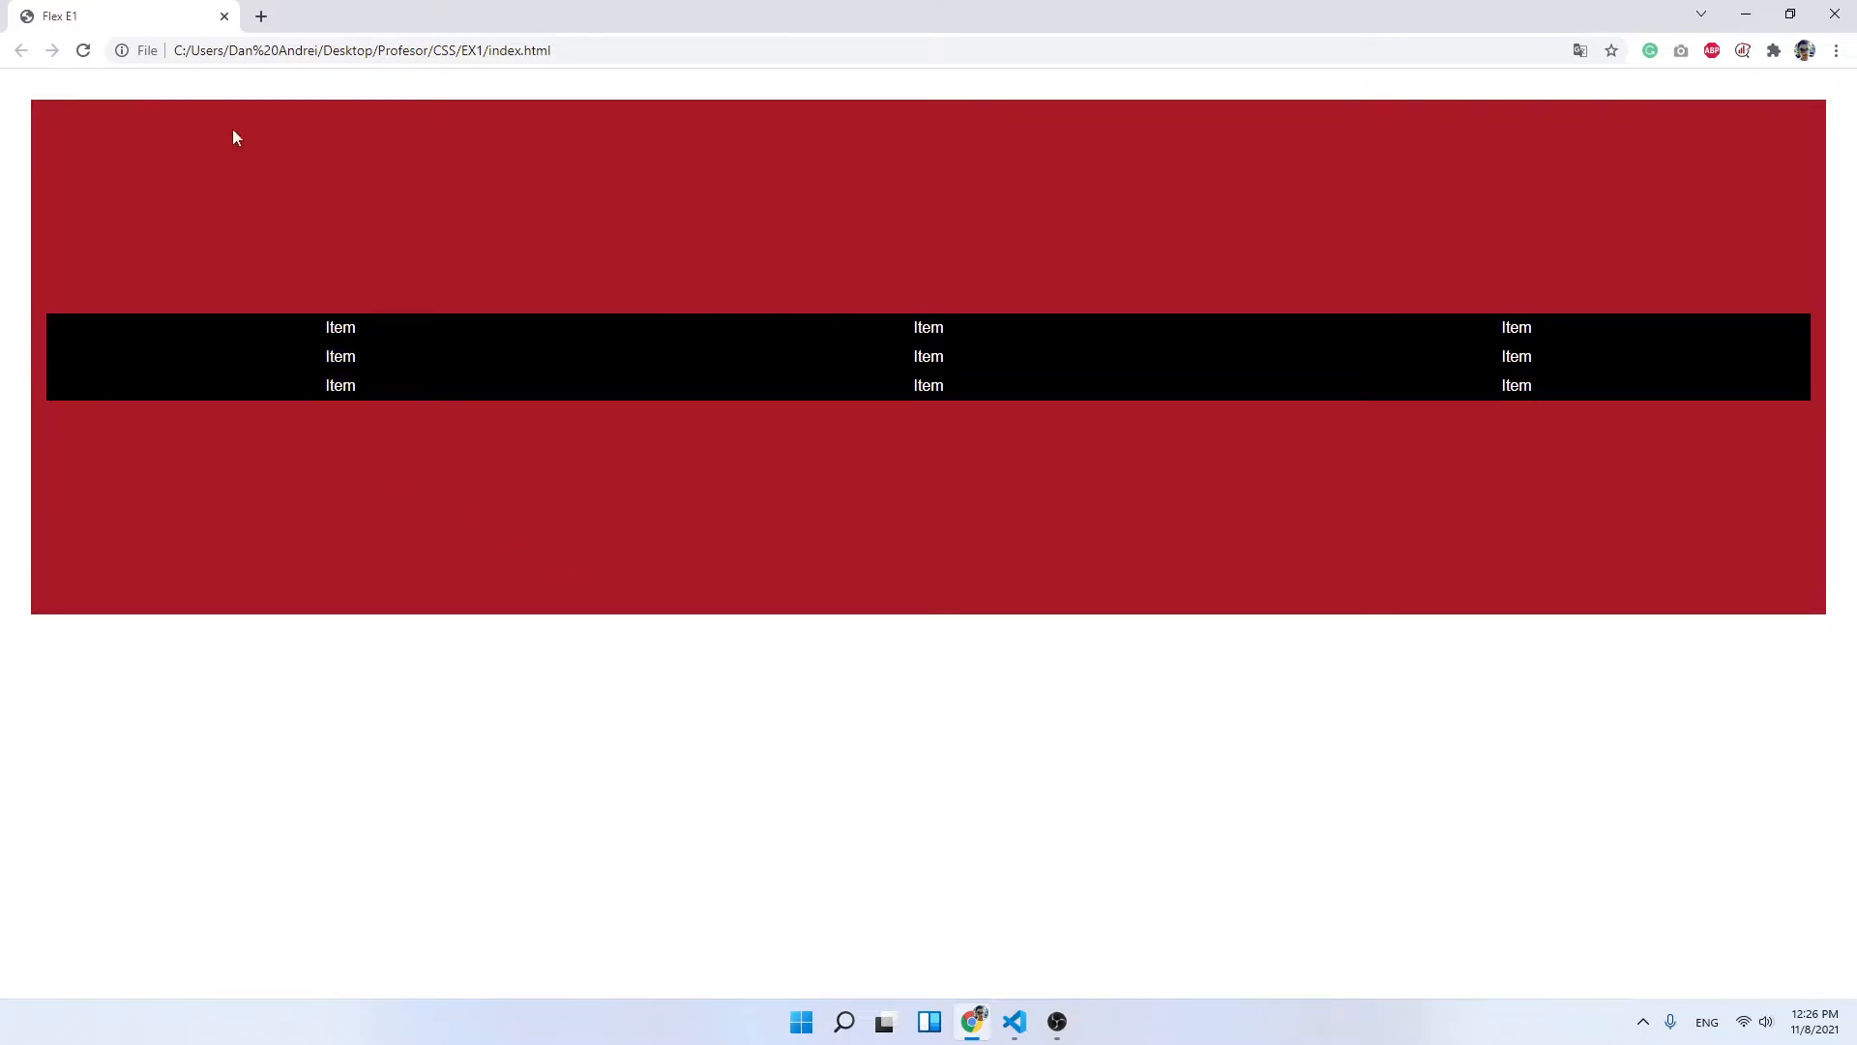
pyautogui.moveTo(418, 267)
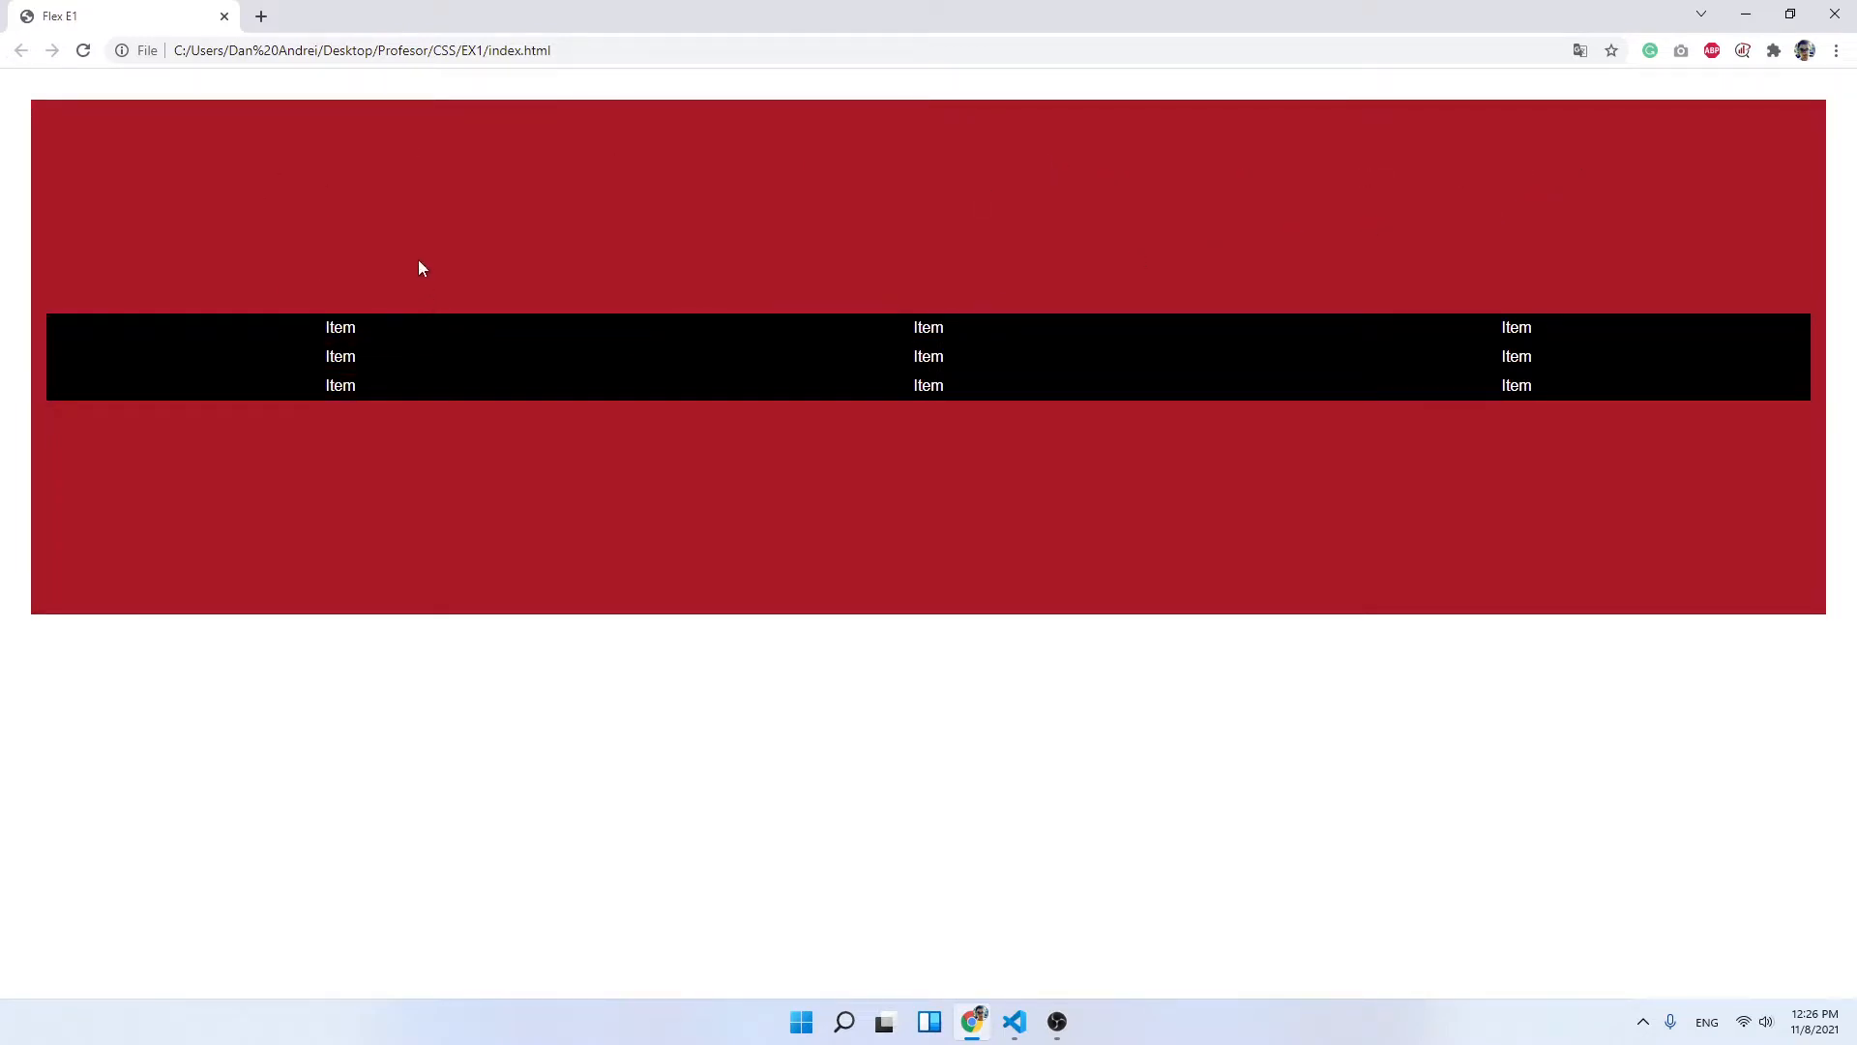
pyautogui.moveTo(244, 462)
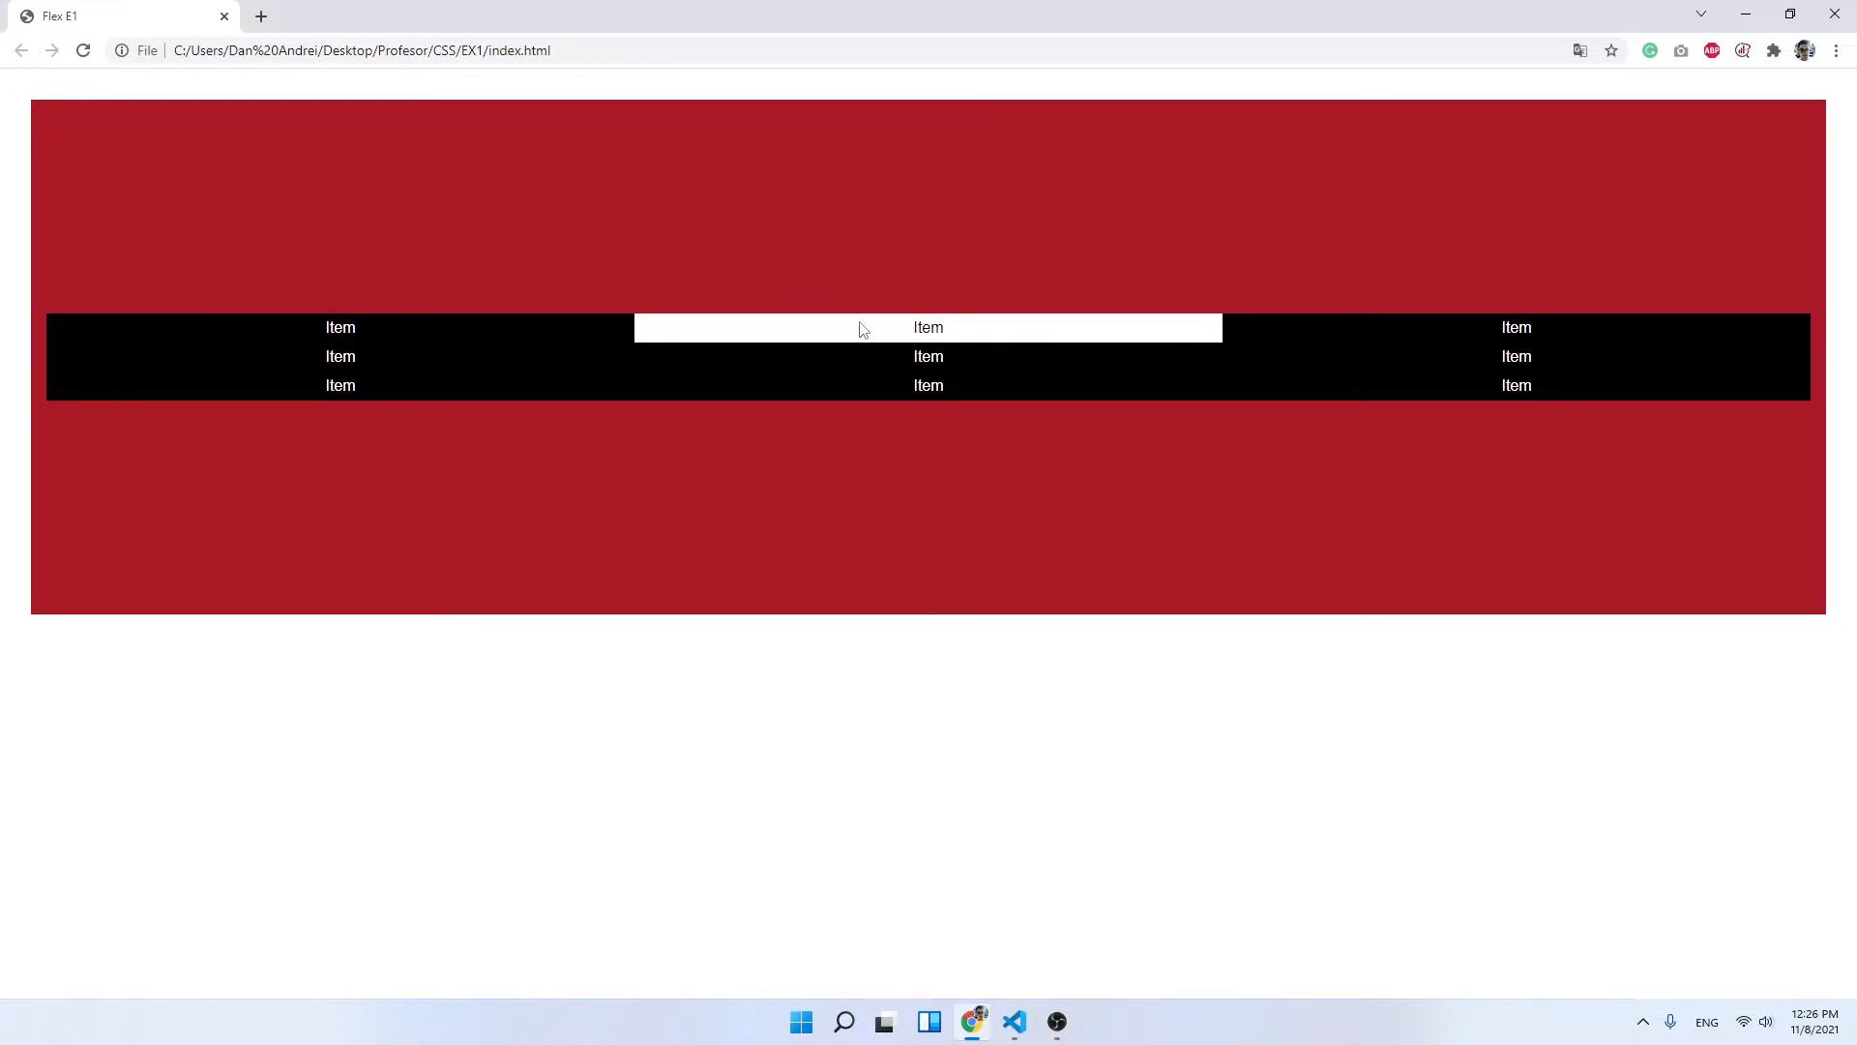
pyautogui.moveTo(1012, 1022)
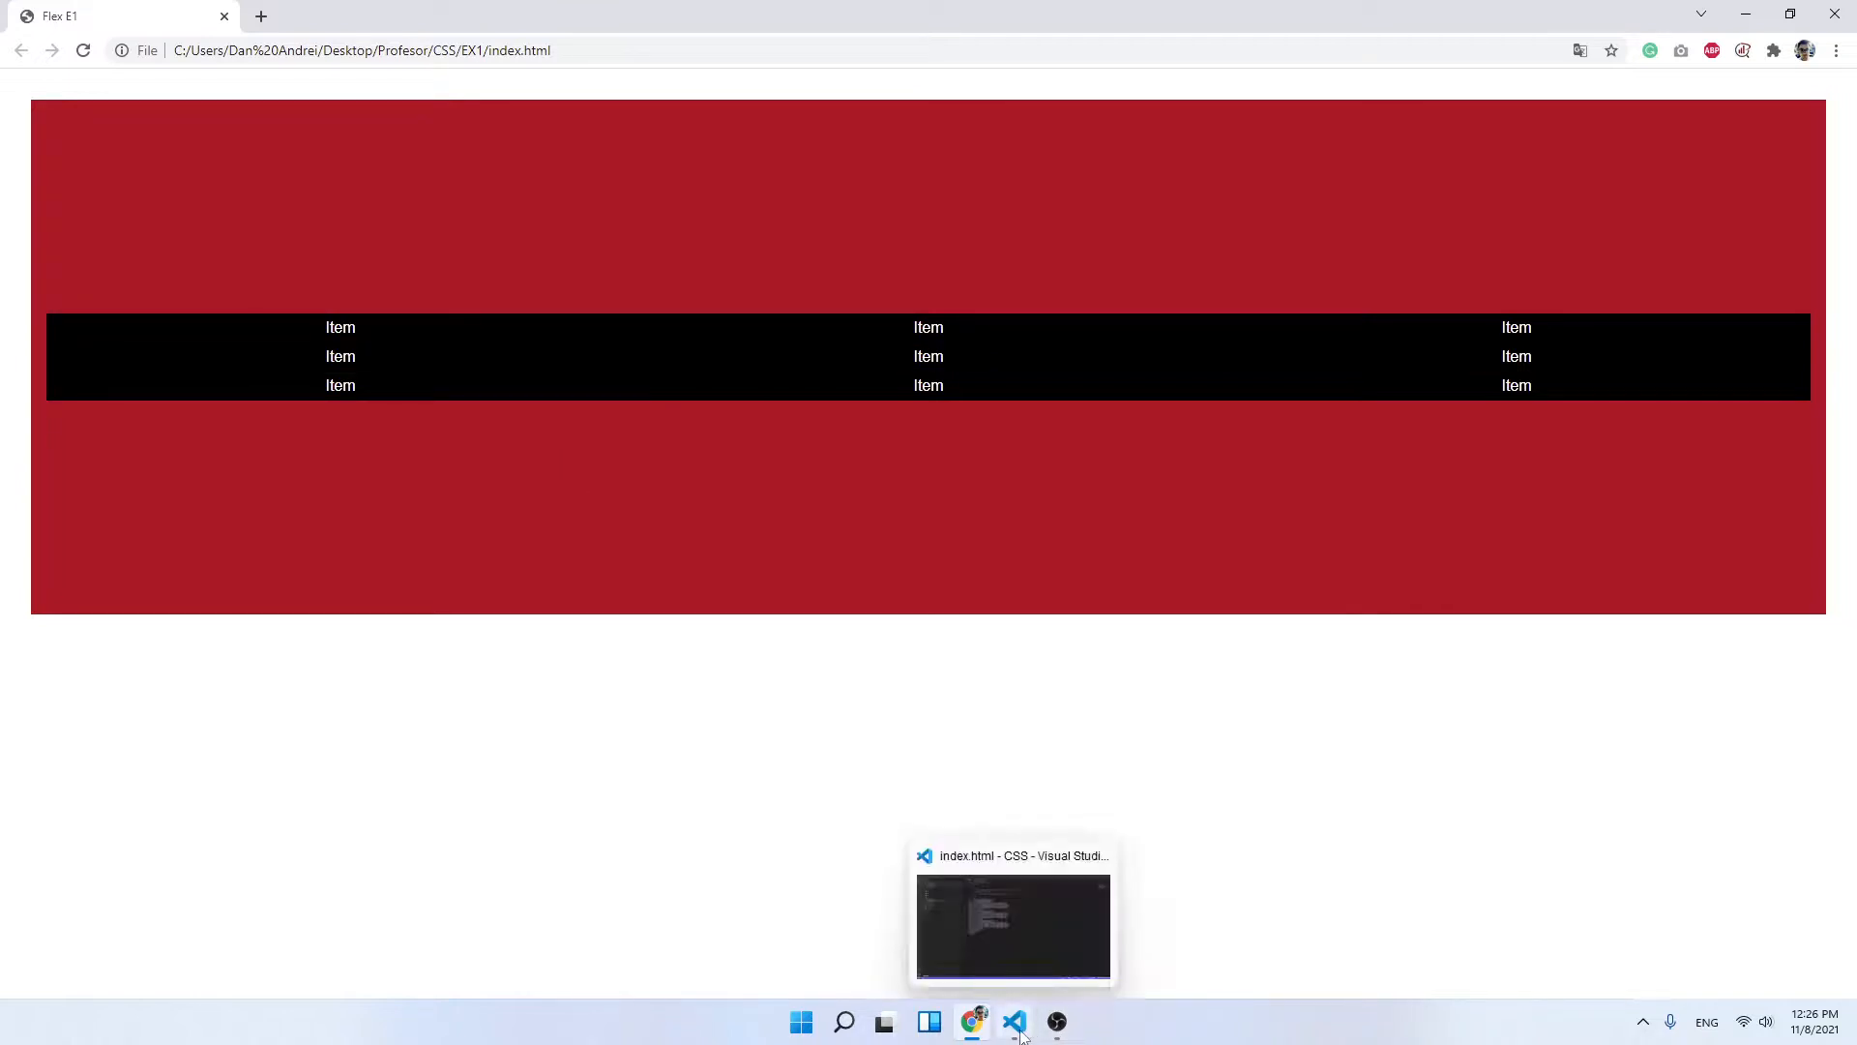
# Step: Switch back to VS Code and bring up the EX1 style.css stylesheet
pyautogui.click(1012, 1021)
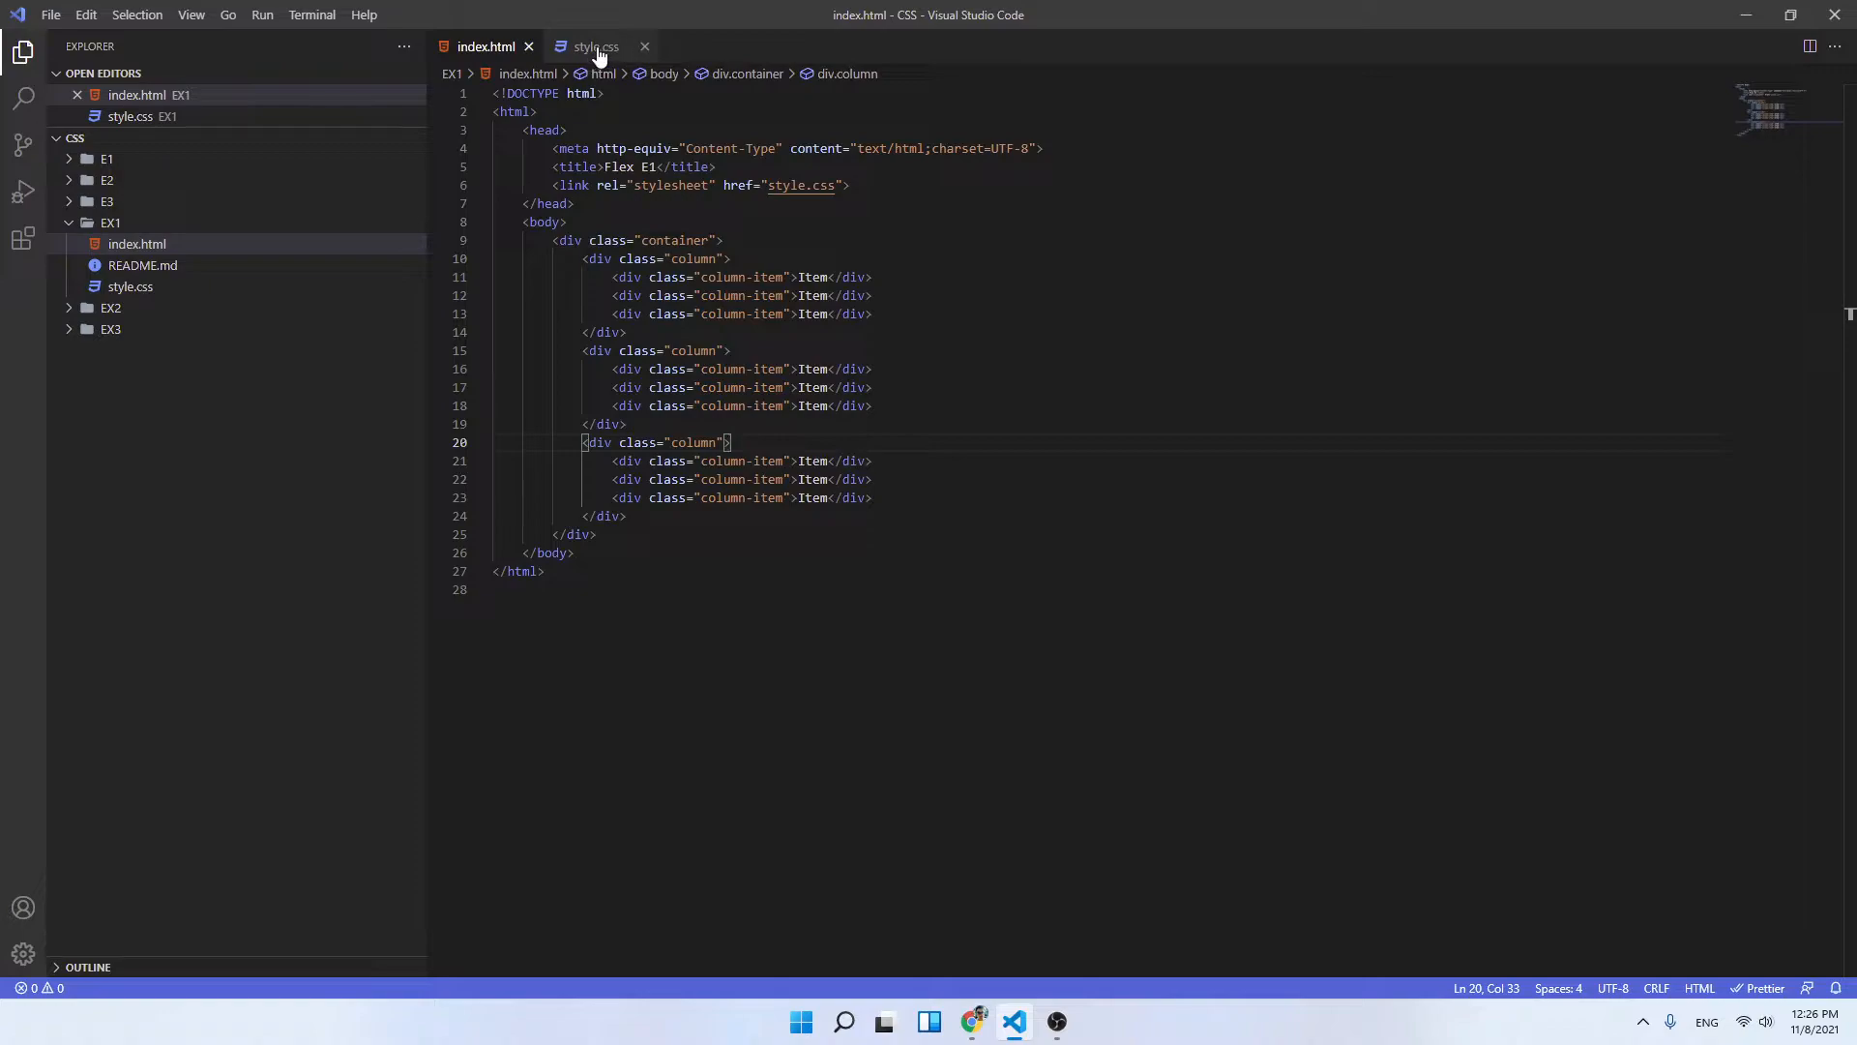
pyautogui.click(594, 47)
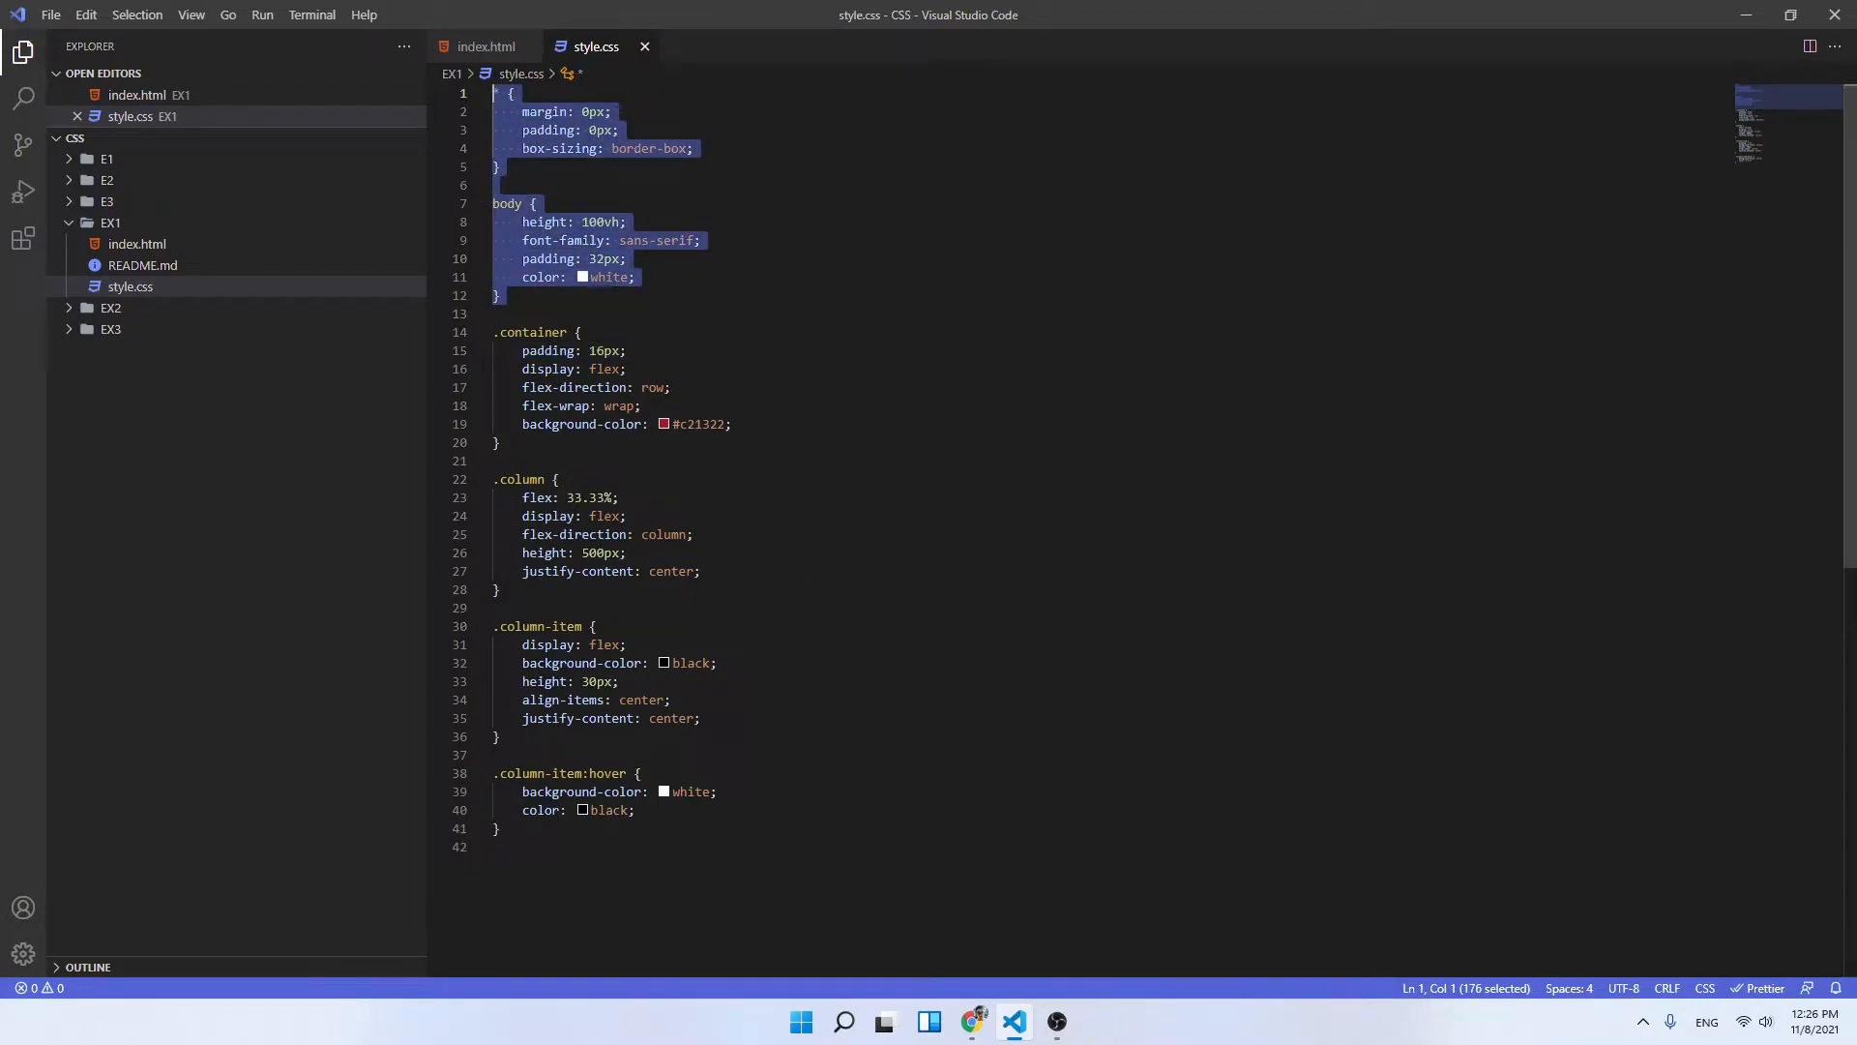
pyautogui.doubleClick(520, 478)
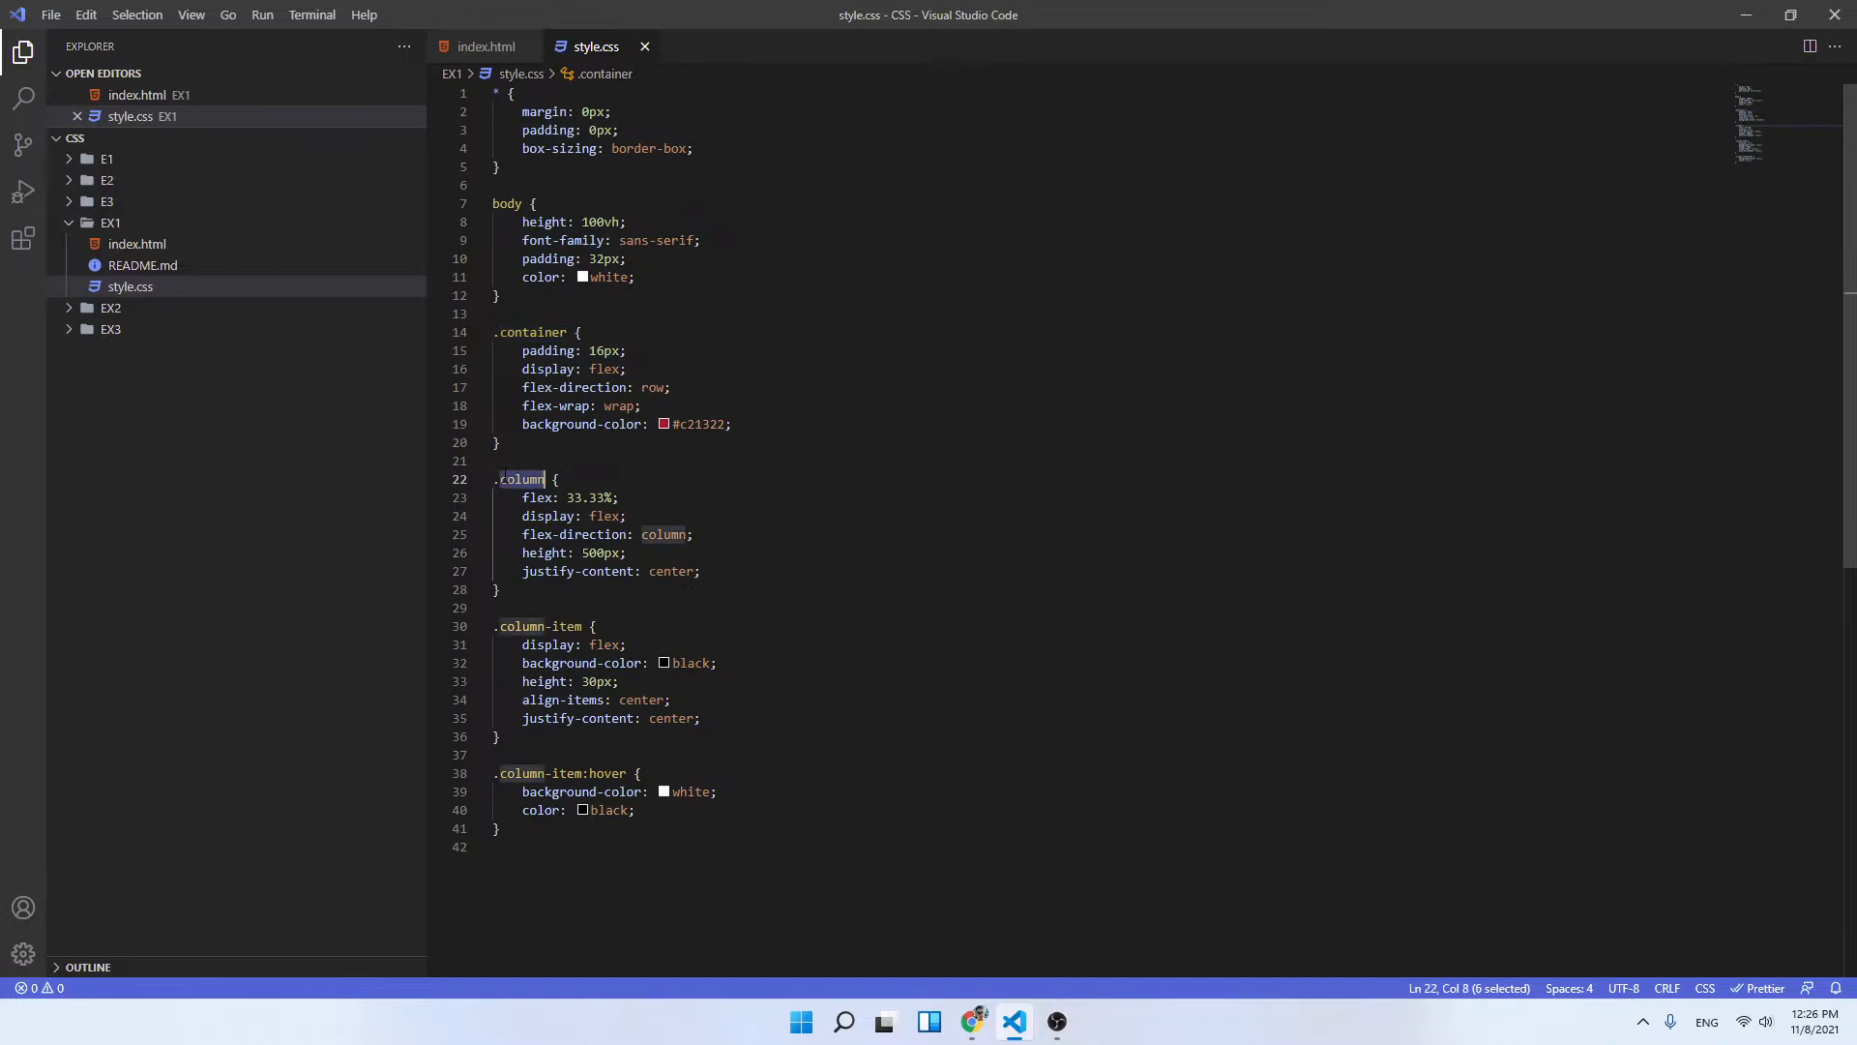
pyautogui.doubleClick(518, 625)
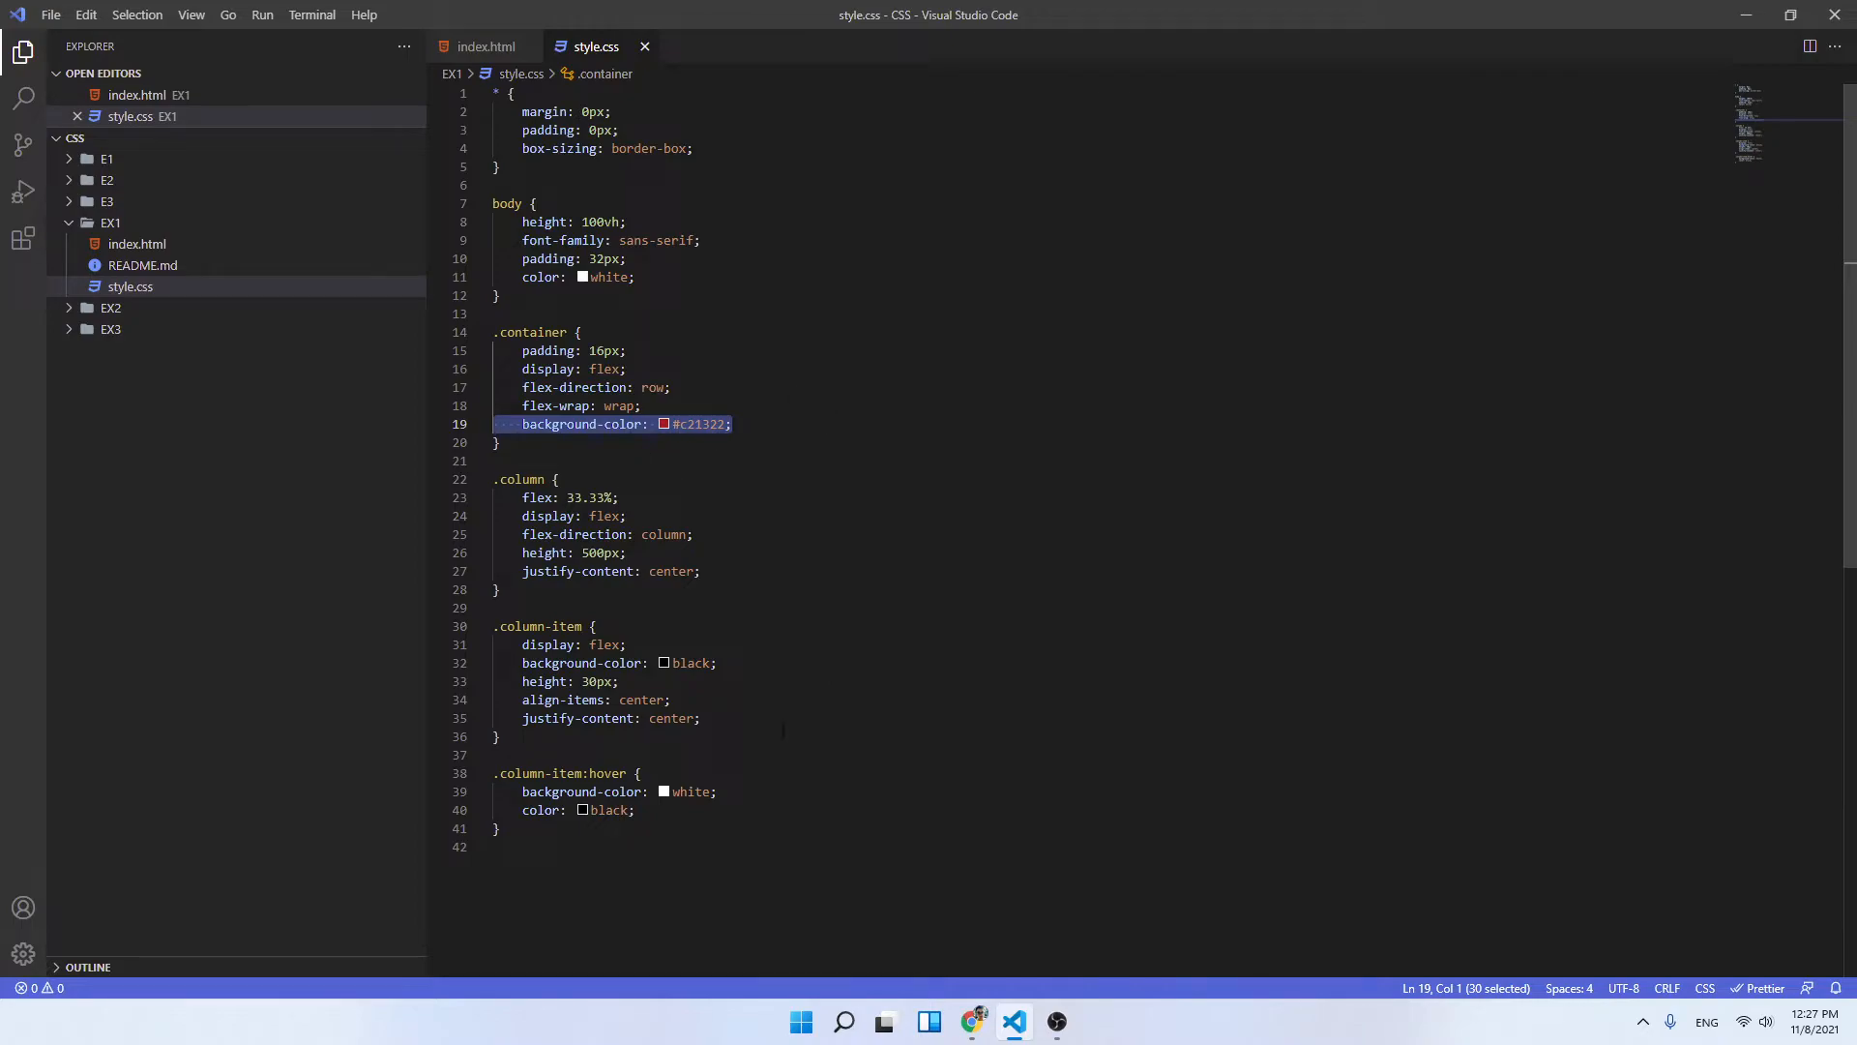
pyautogui.doubleClick(518, 478)
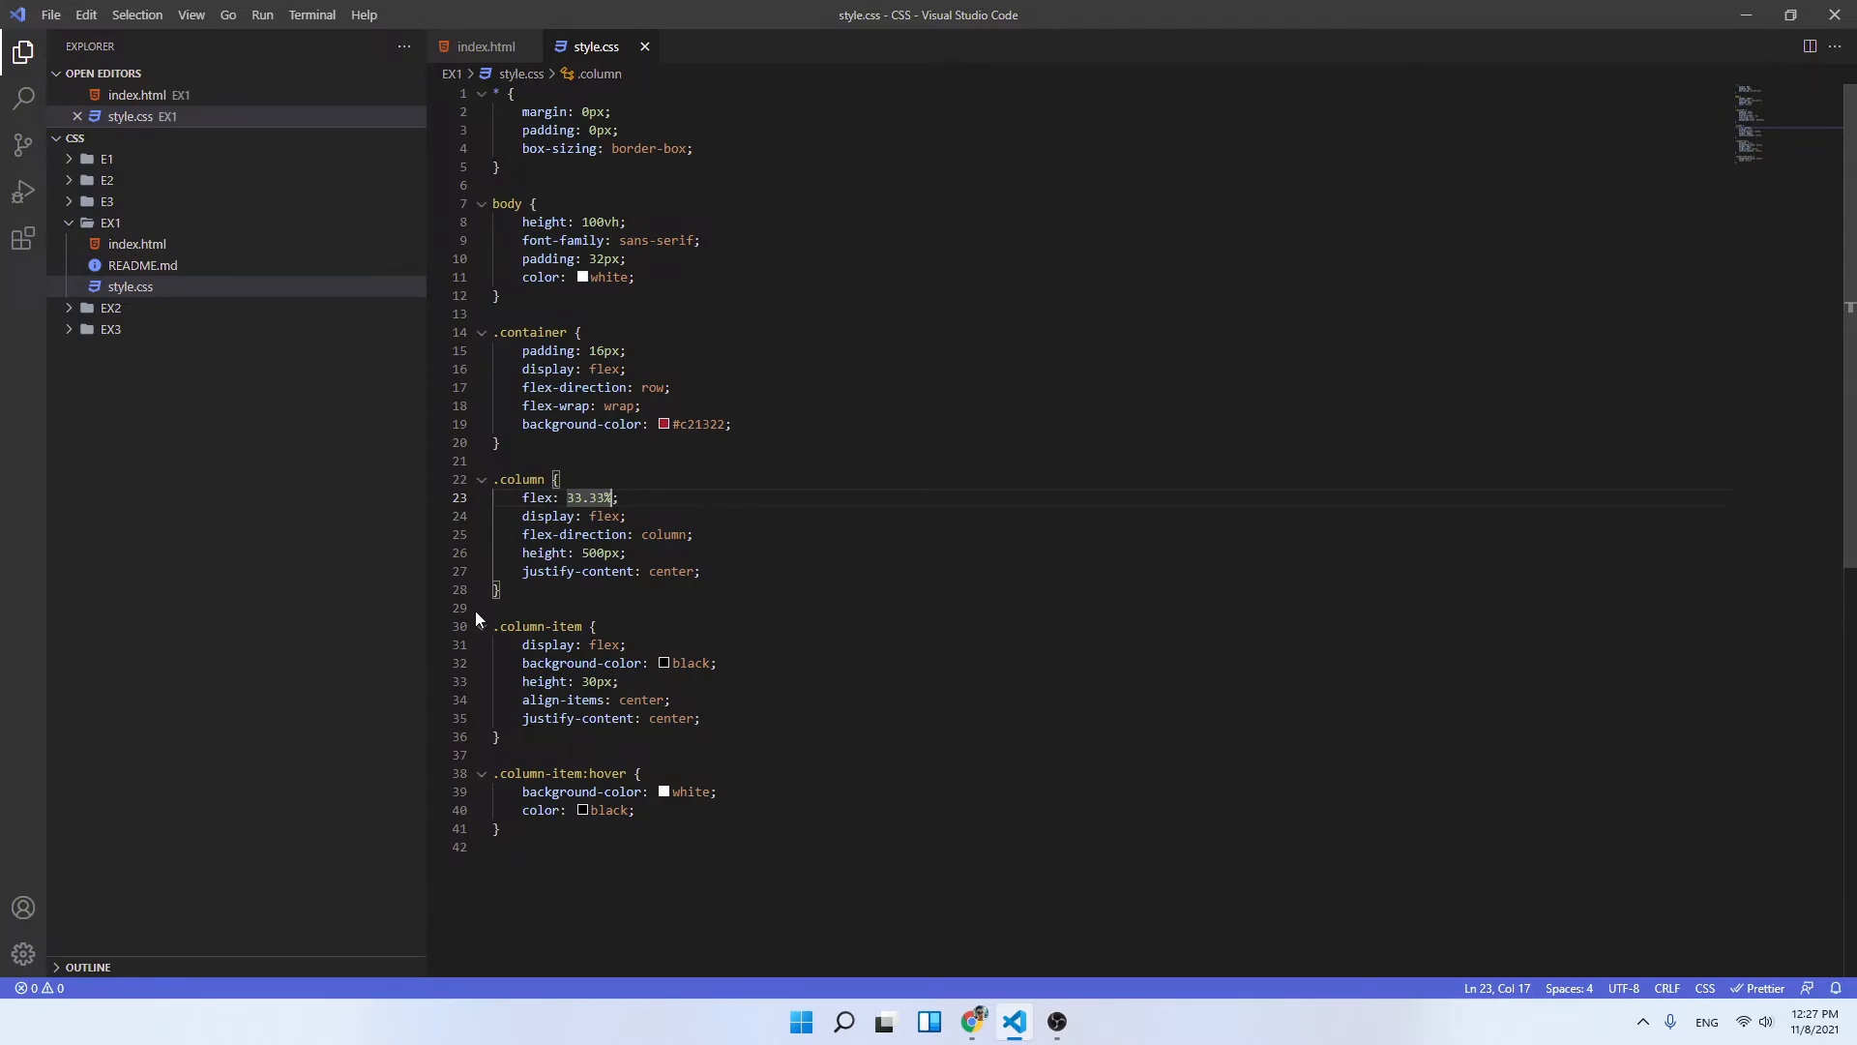
# Step: Review the .column-item:hover rule (white background, black text), then view the hover effect in Chrome
pyautogui.doubleClick(541, 625)
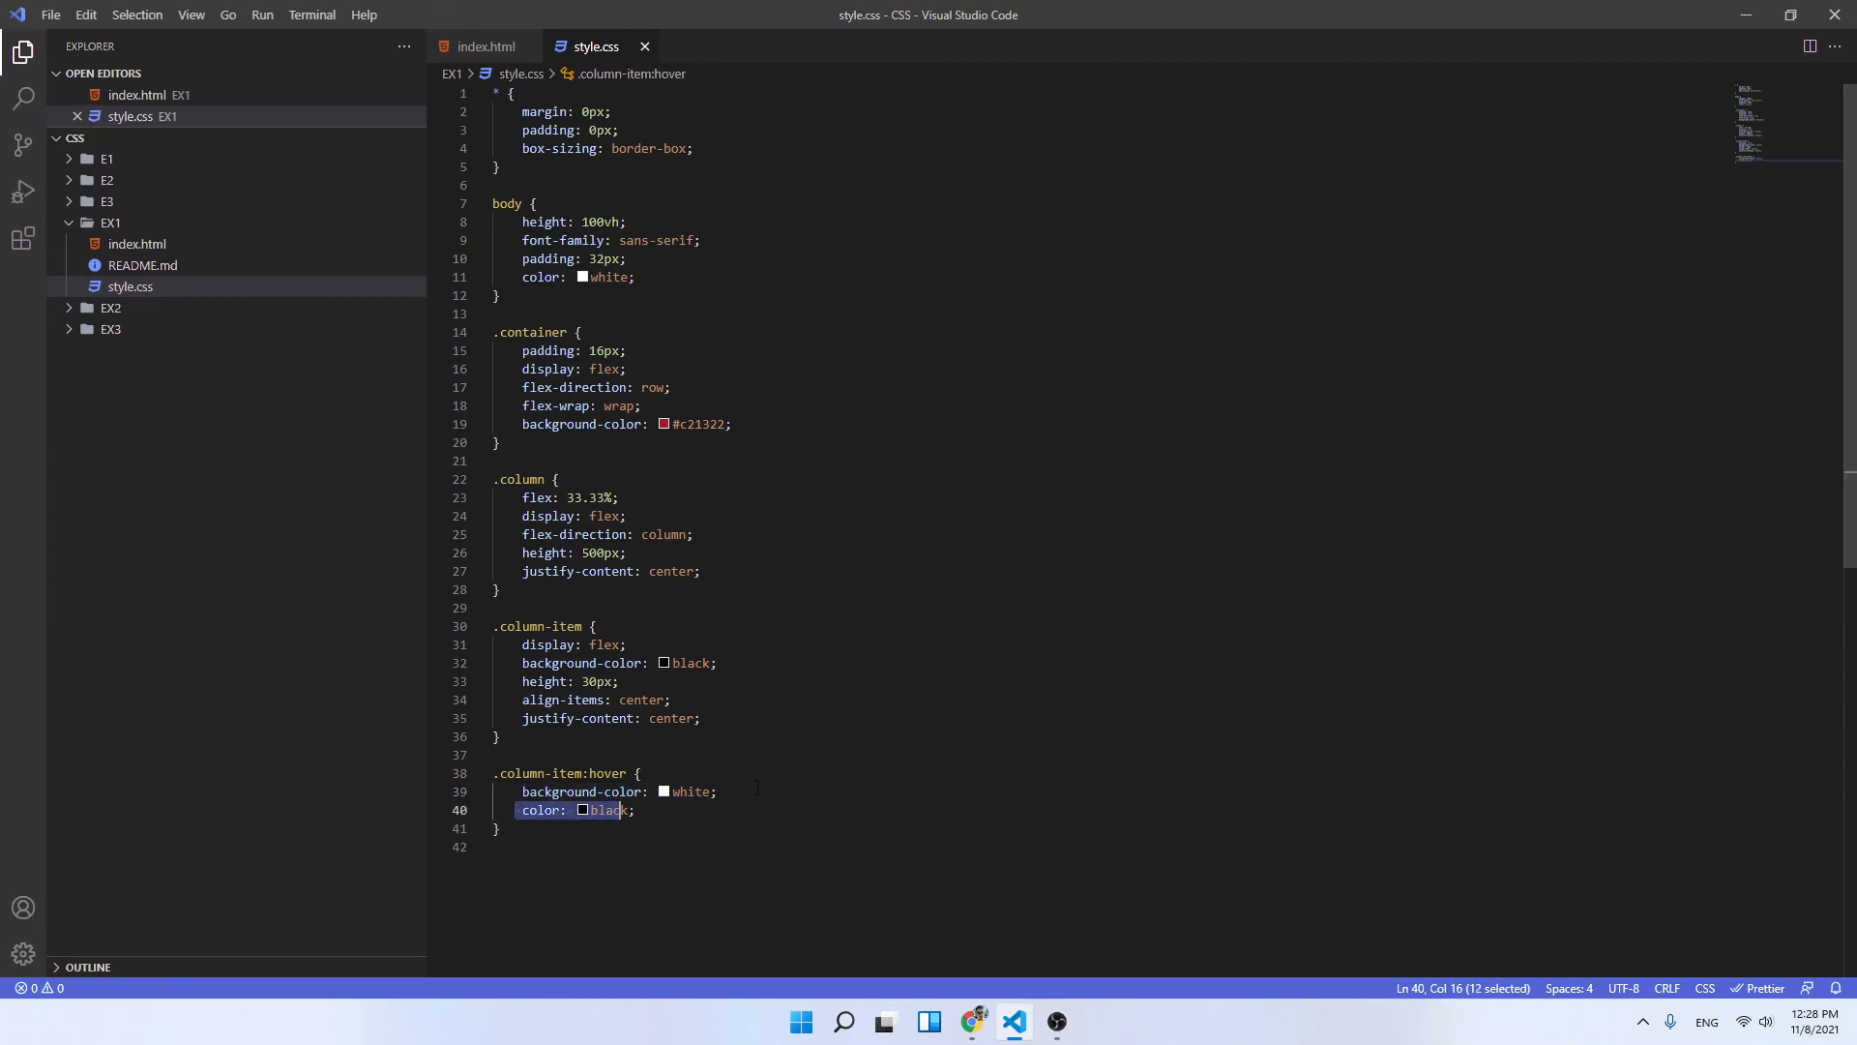
pyautogui.click(970, 1022)
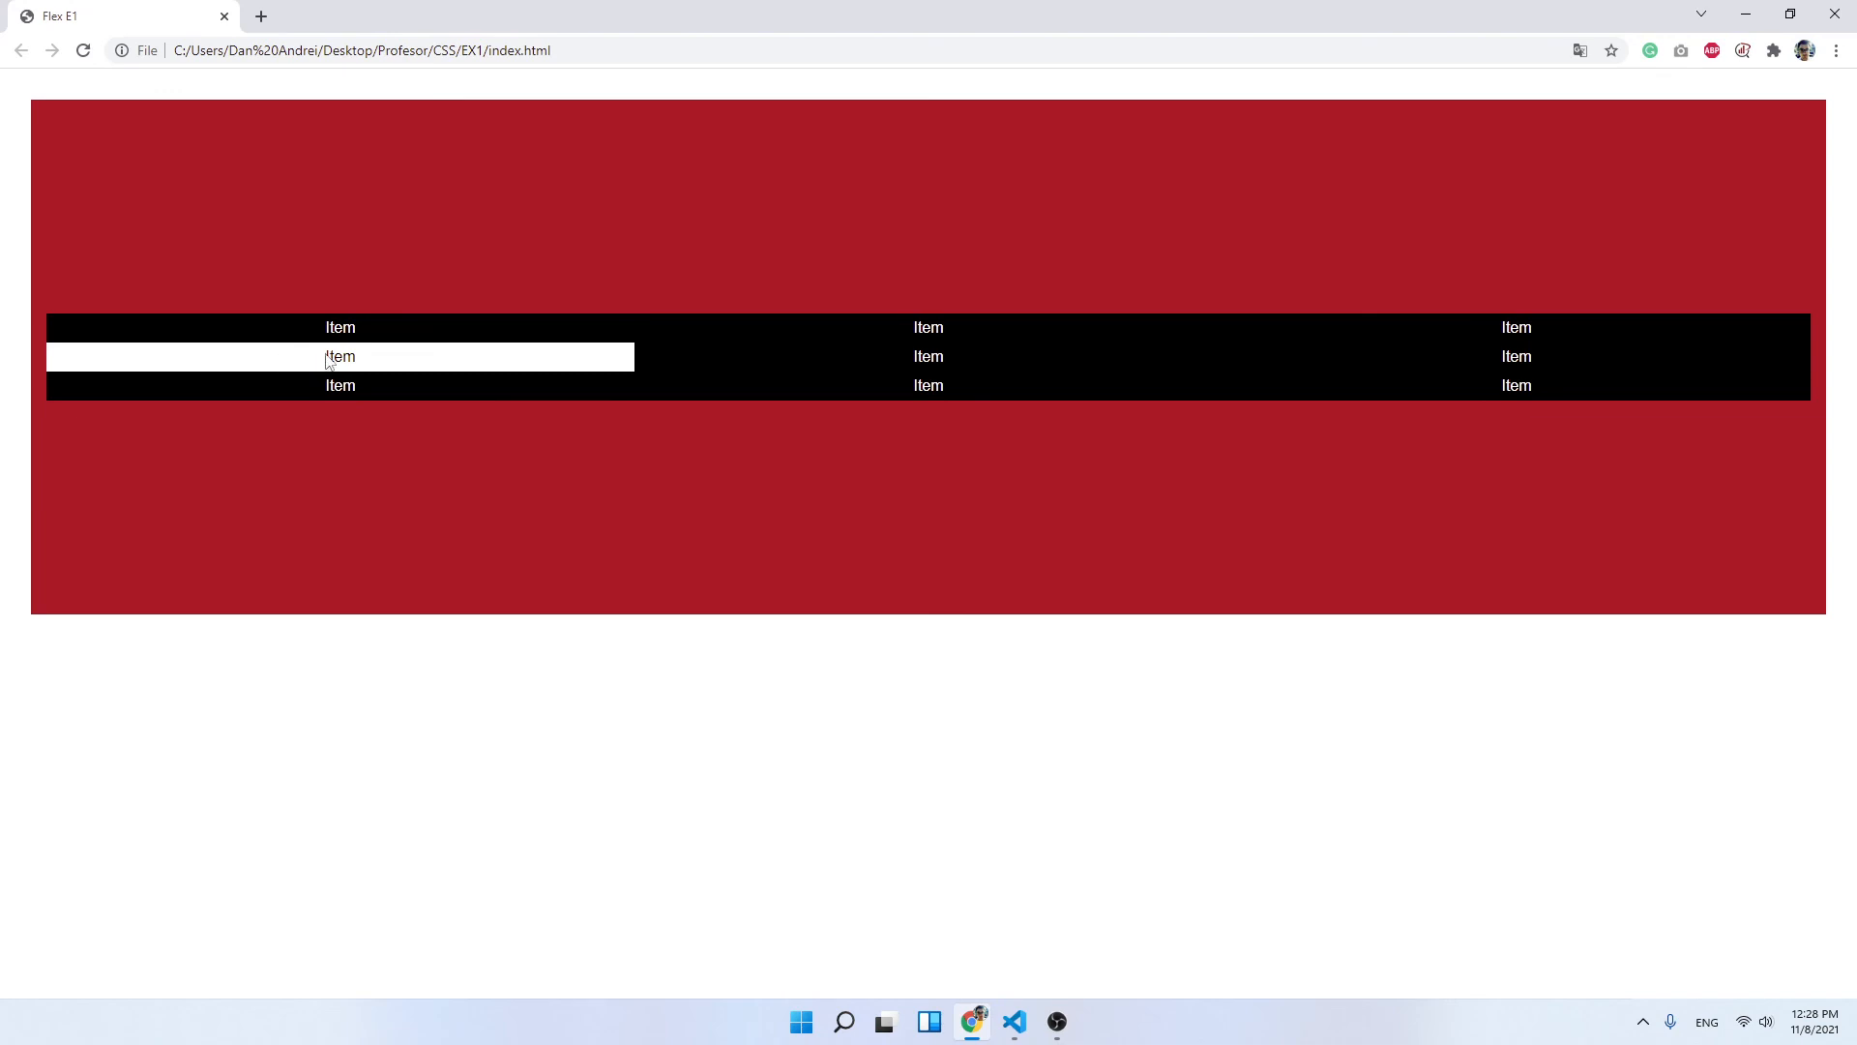
pyautogui.moveTo(1031, 618)
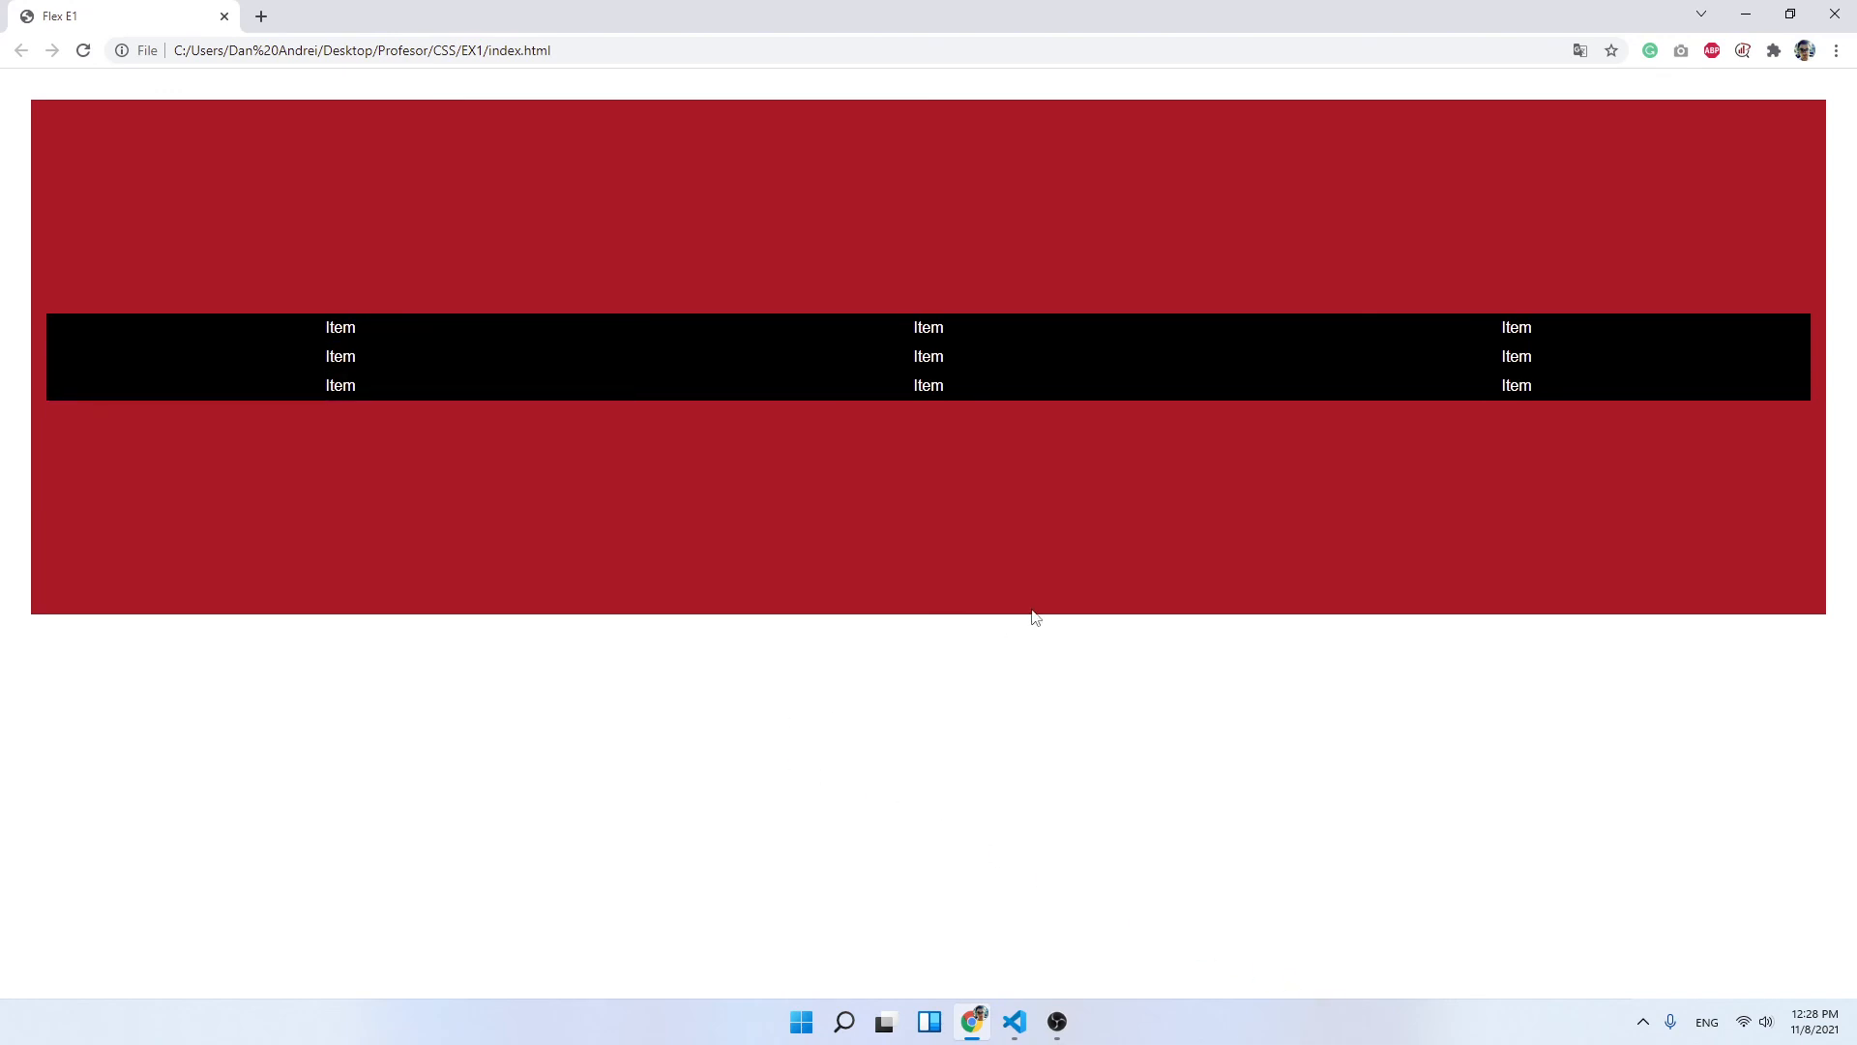
pyautogui.moveTo(847, 586)
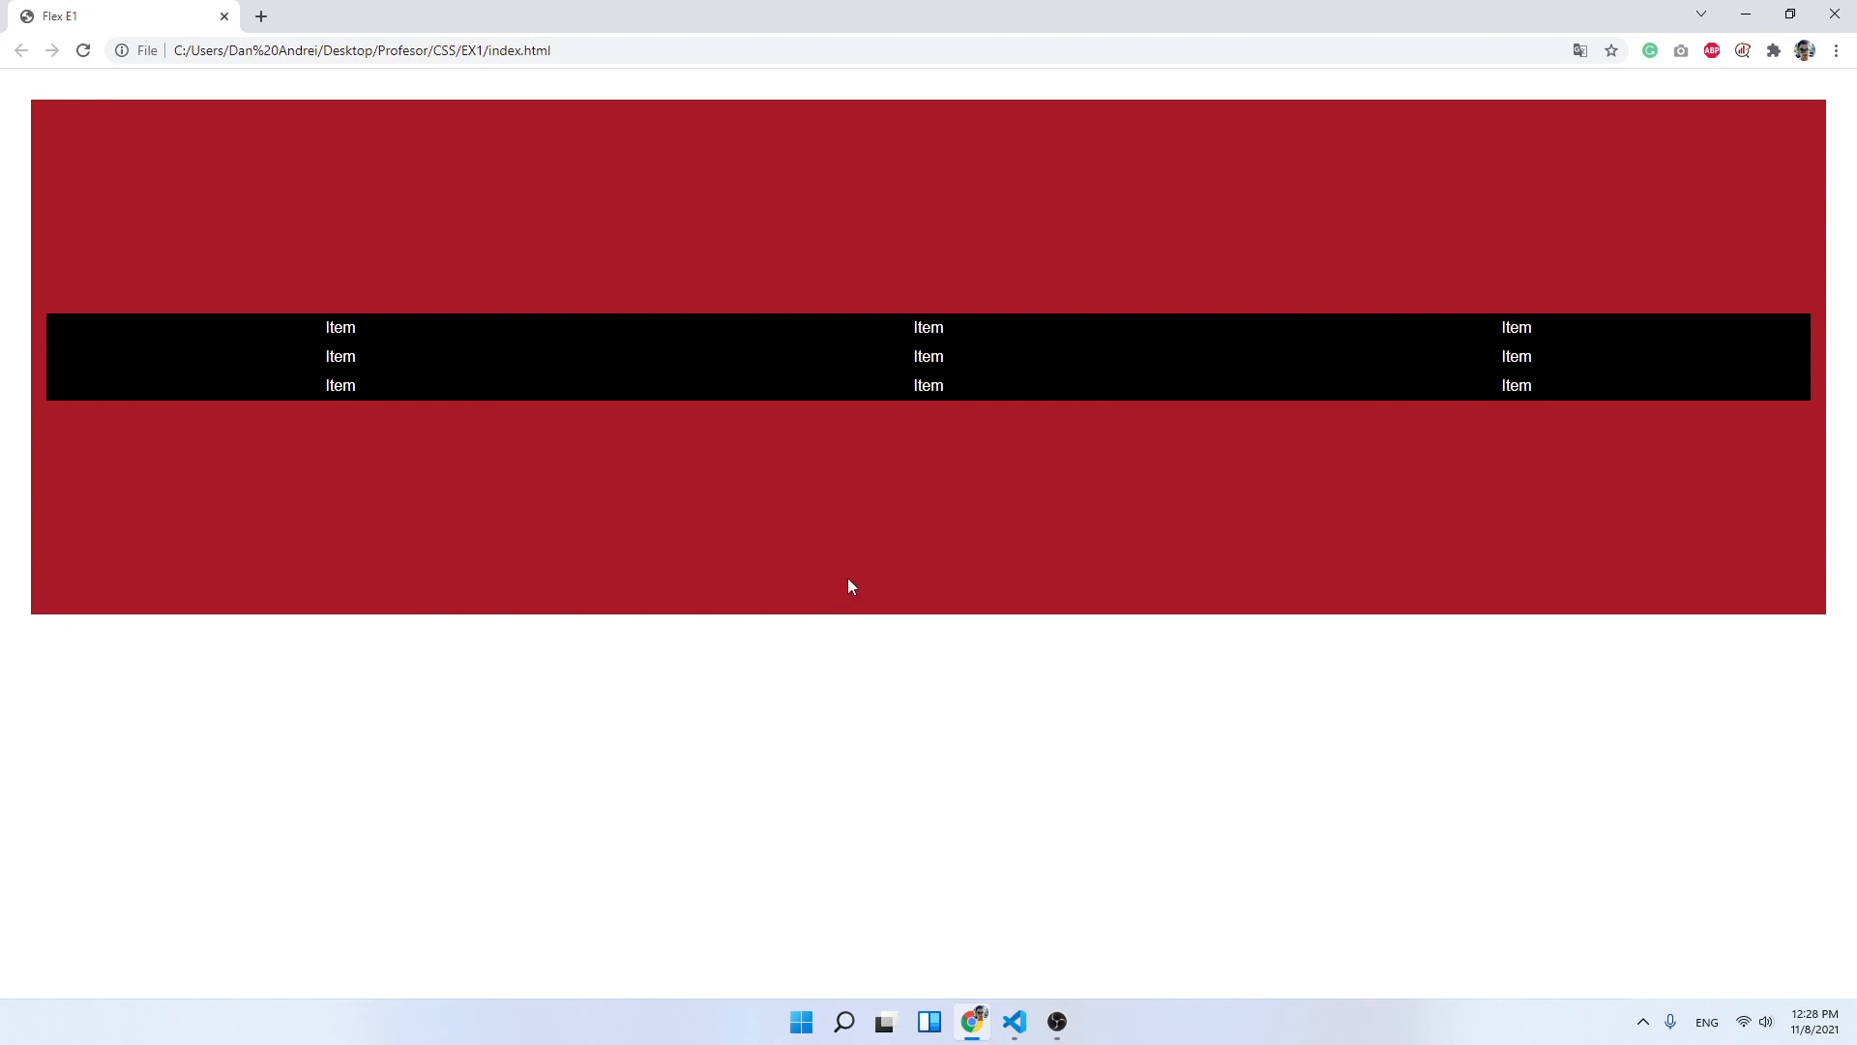